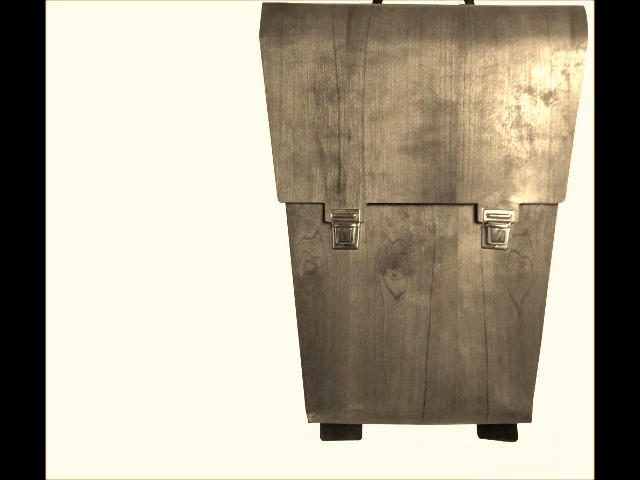
Orbit the wooden briefcase until it sits upside down with the handle at the bottom
{"action": "left_click_drag", "start_coordinate": [400, 240], "coordinate": [250, 240]}
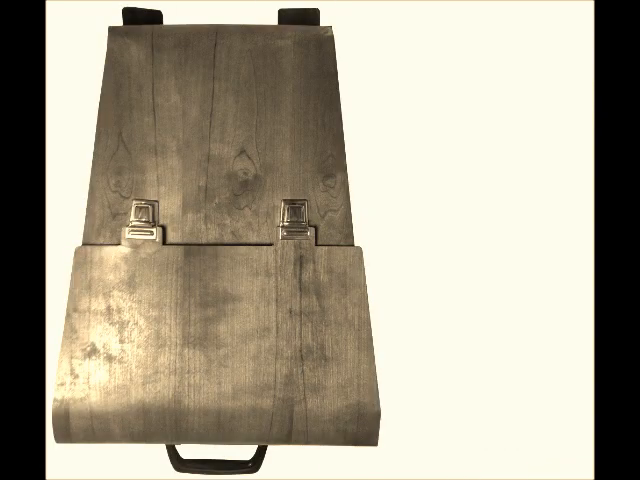